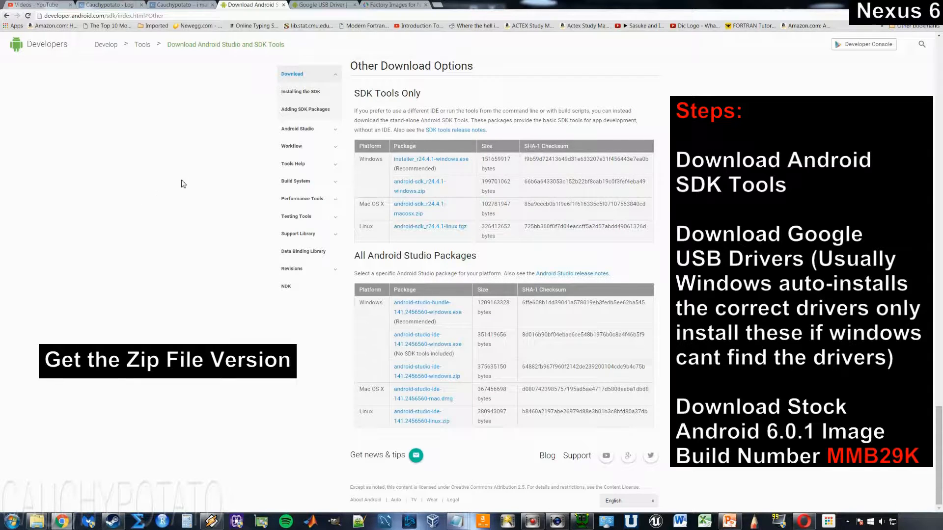
pyautogui.moveTo(414, 187)
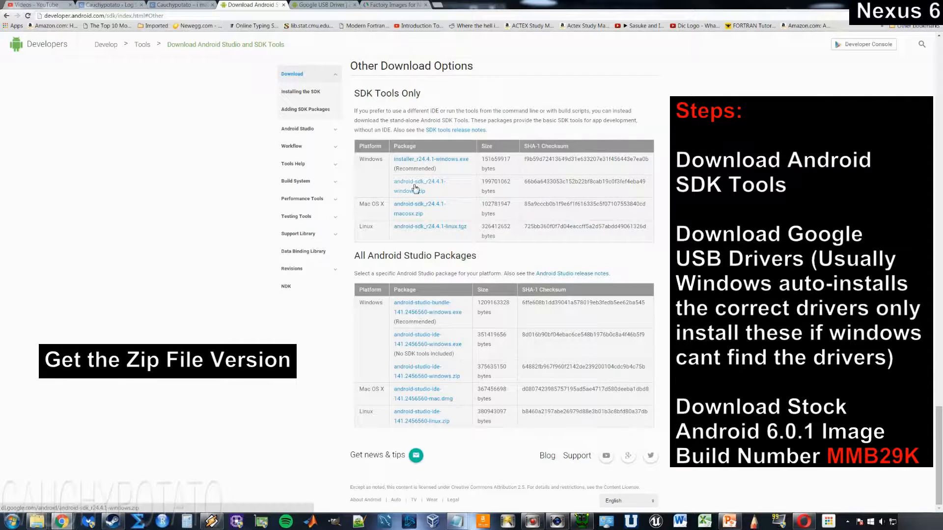
# - Accept the terms and save android-sdk_r24.4.1-windows.zip into the Nexus 6 Upgrade folder
pyautogui.click(419, 186)
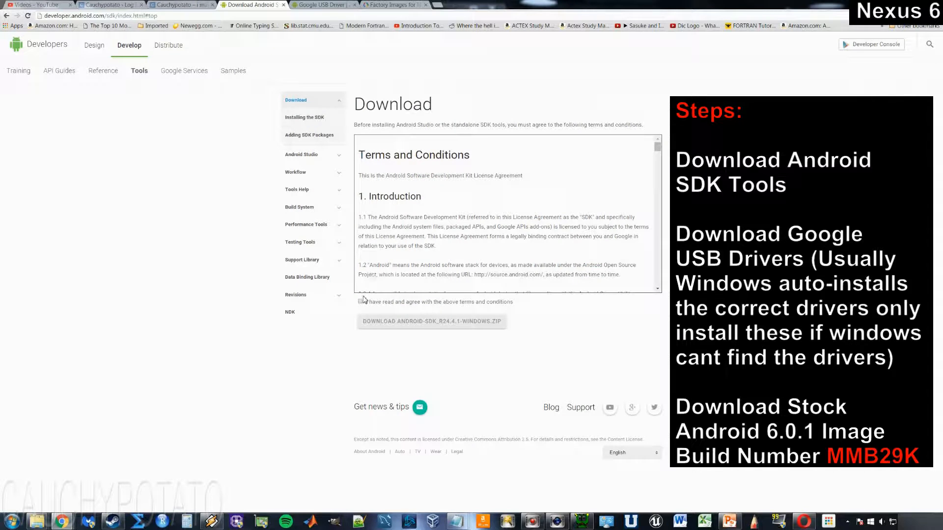
pyautogui.click(361, 301)
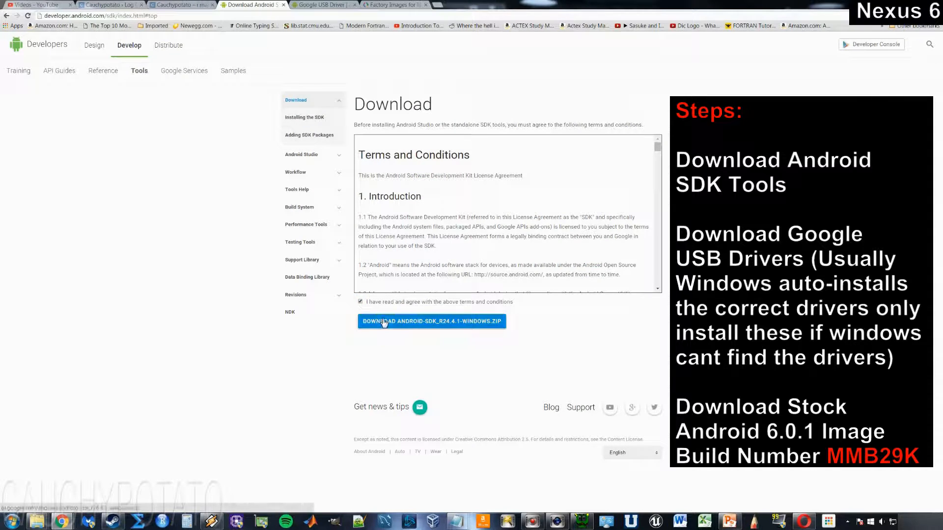
pyautogui.click(431, 322)
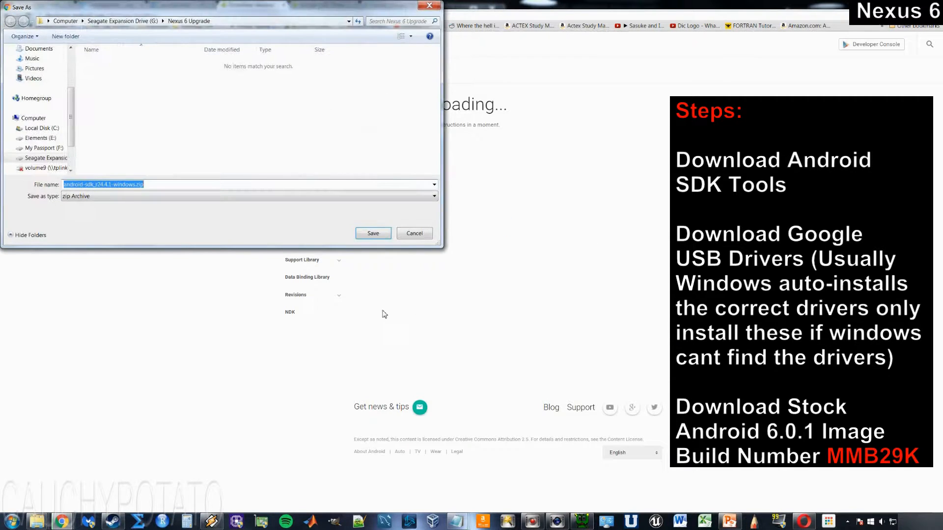
pyautogui.click(372, 234)
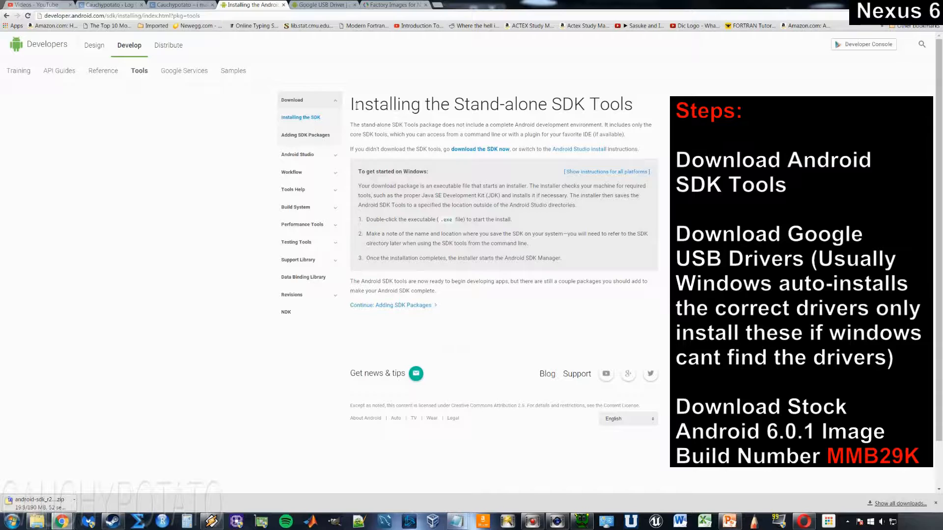
pyautogui.moveTo(325, 5)
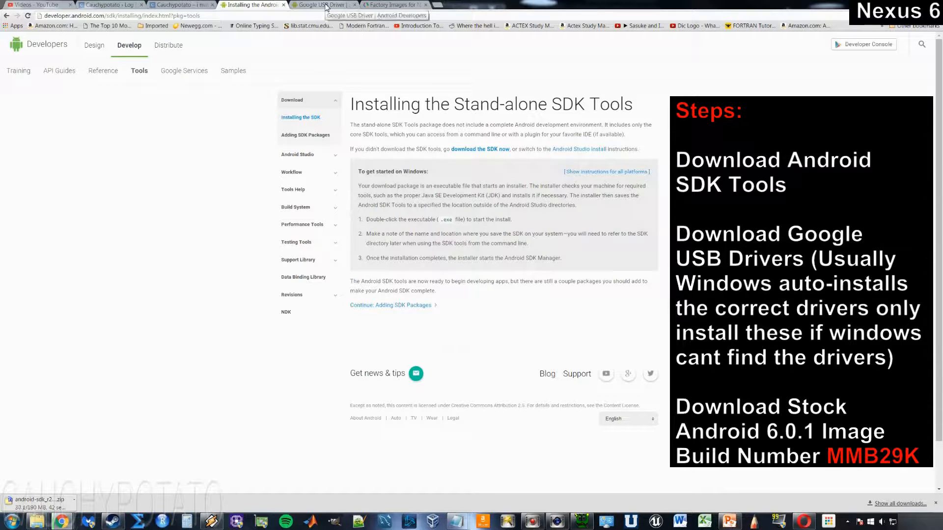
# - Agree to the terms, save the Google USB Driver zip, then open Factory Images
pyautogui.click(325, 5)
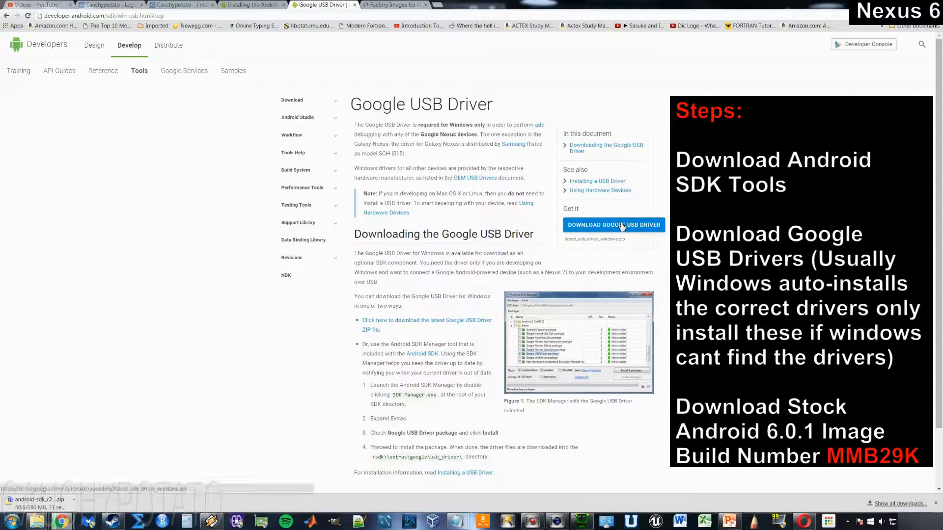
pyautogui.click(614, 225)
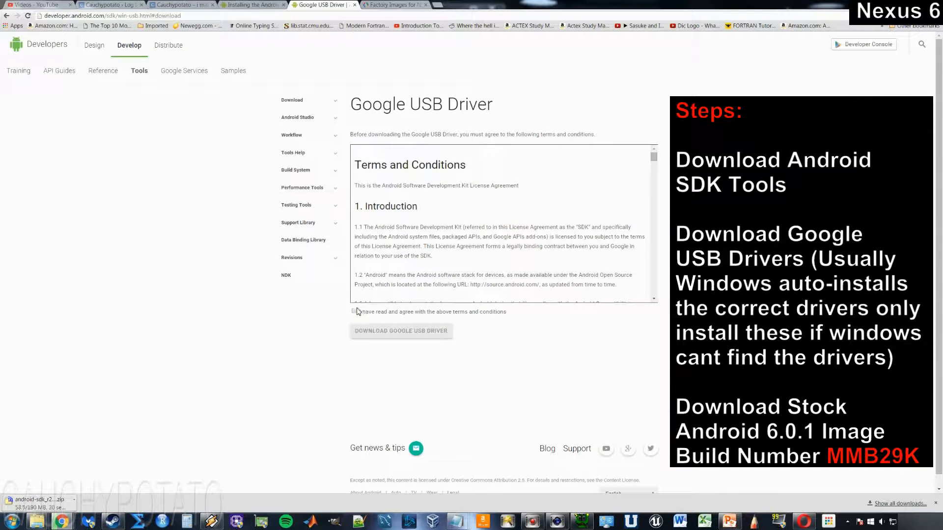
pyautogui.click(354, 312)
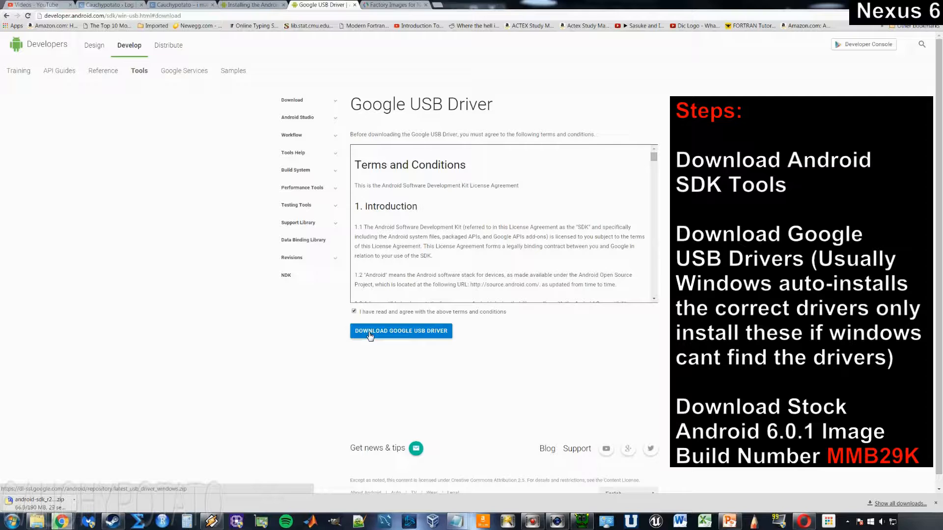
pyautogui.click(400, 331)
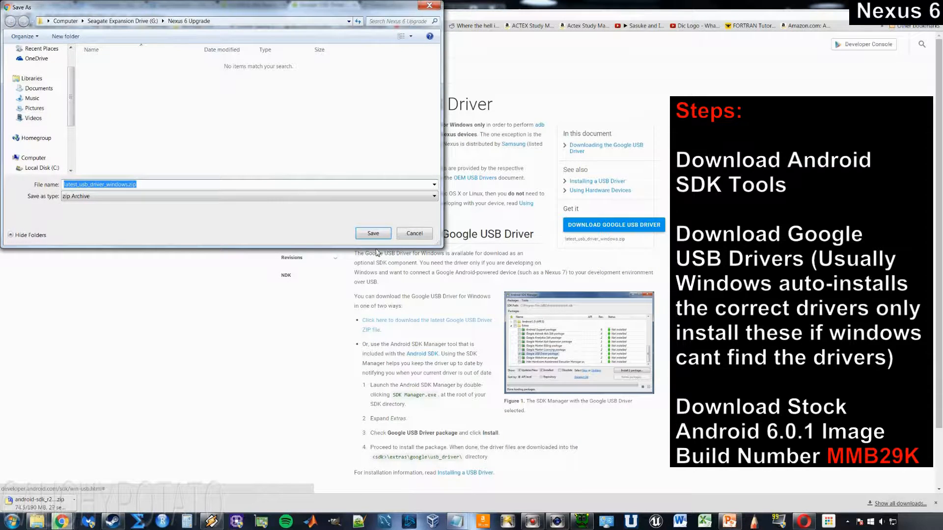
pyautogui.click(373, 234)
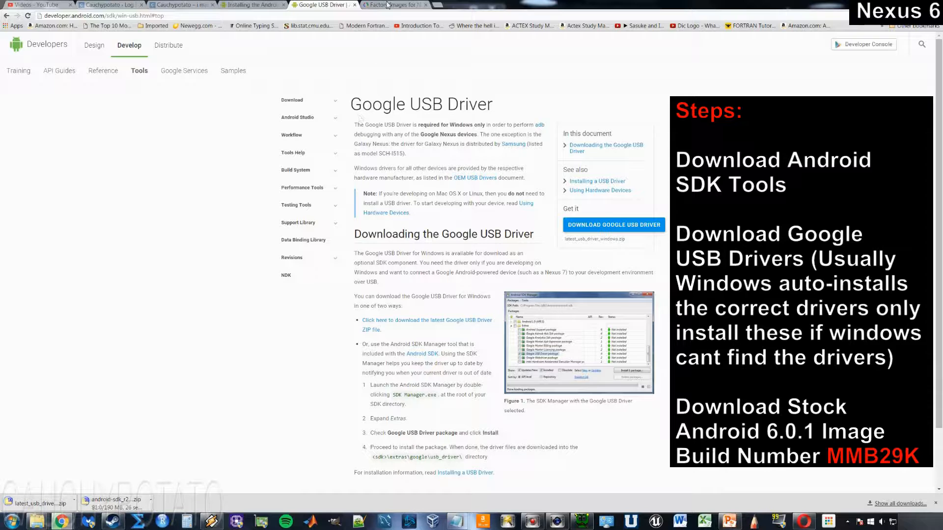
pyautogui.click(395, 5)
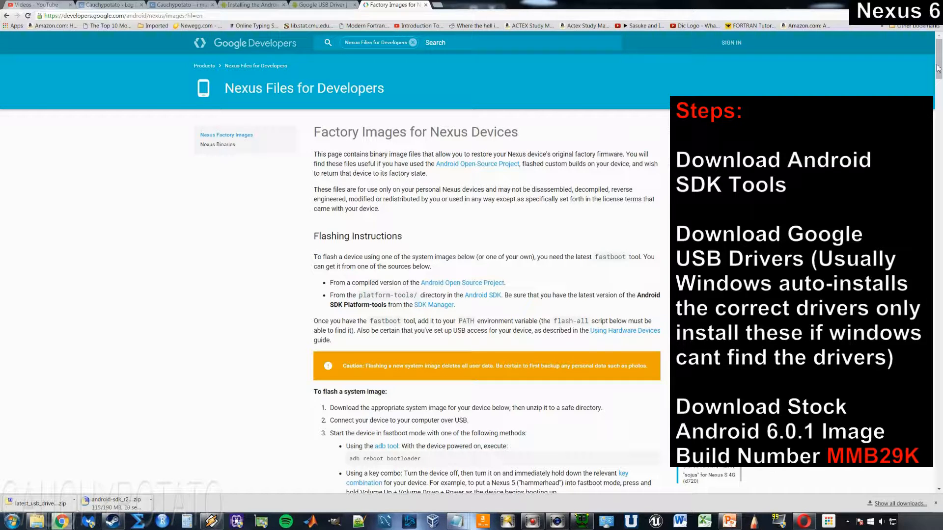
# - Find the shamu table and save the 6.0.1 (MMB29K) image to the upgrade folder
pyautogui.scroll(-3)
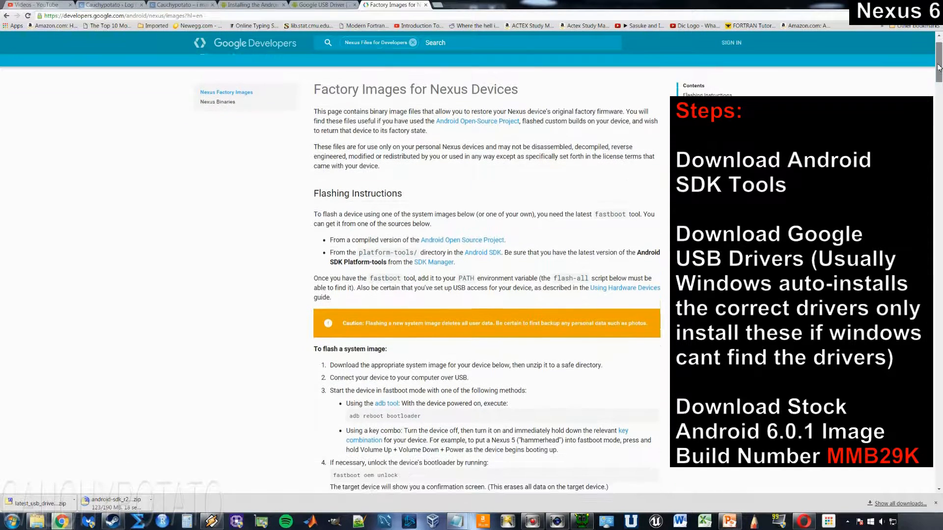
pyautogui.scroll(-3)
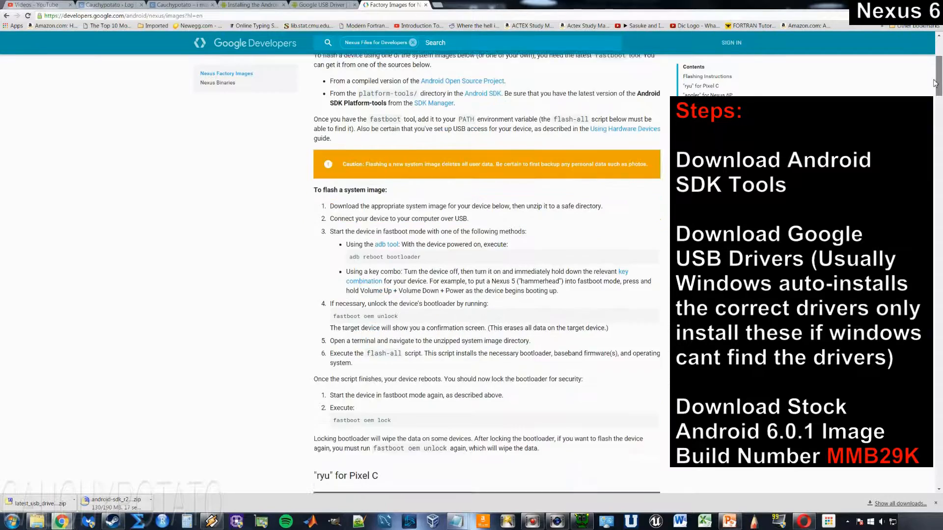
pyautogui.scroll(-3)
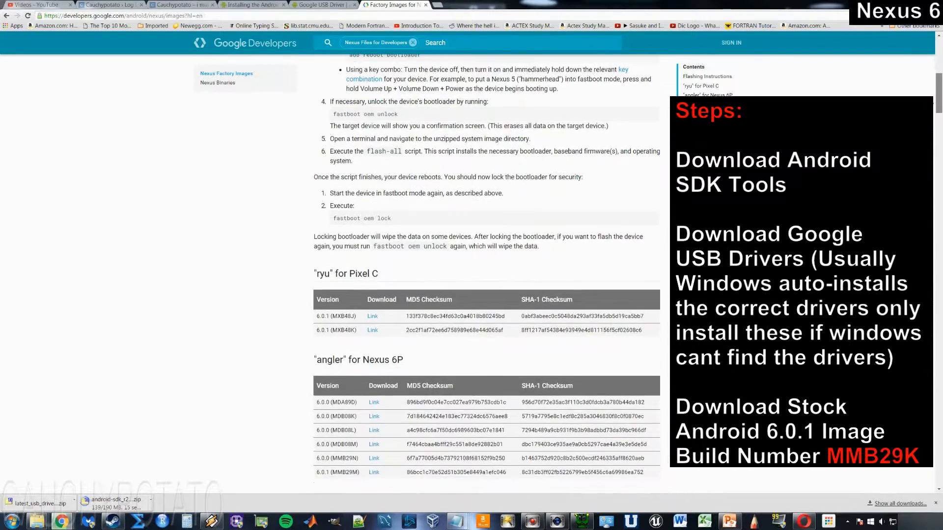
pyautogui.scroll(-3)
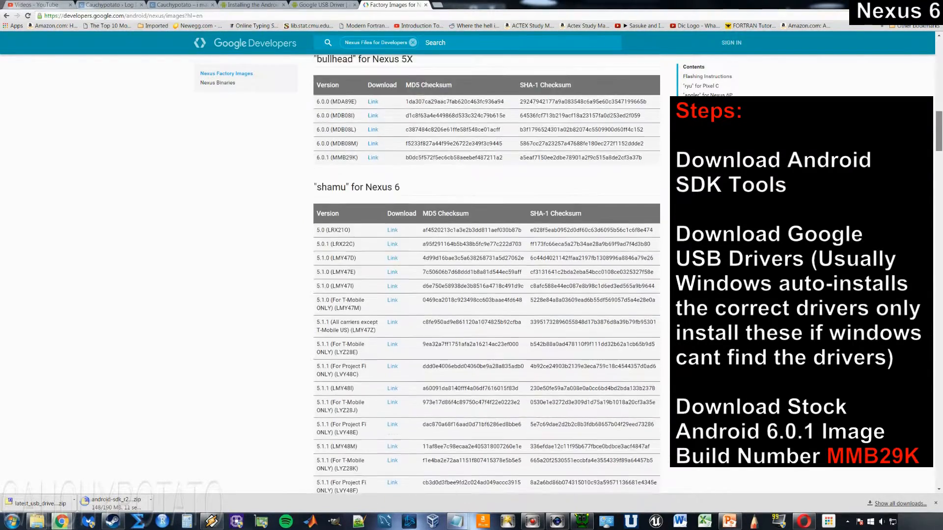
pyautogui.scroll(-3)
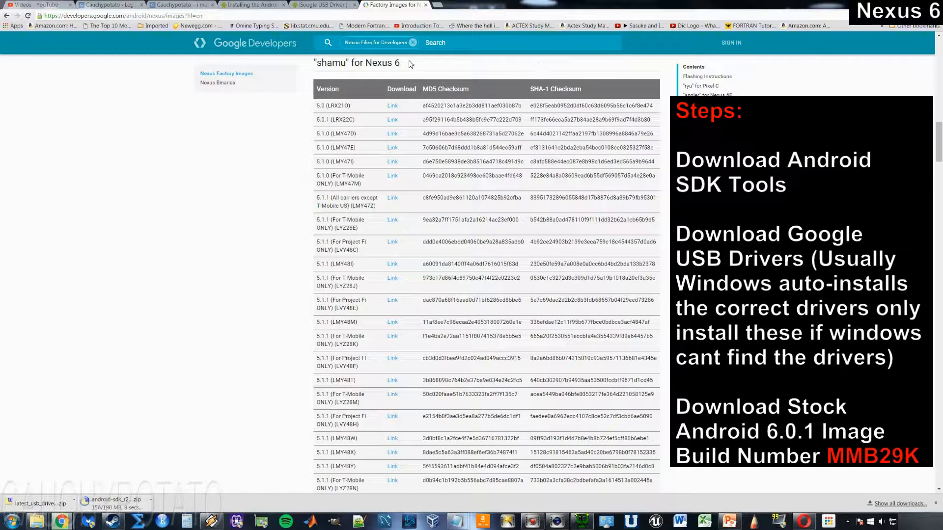
pyautogui.tripleClick(357, 62)
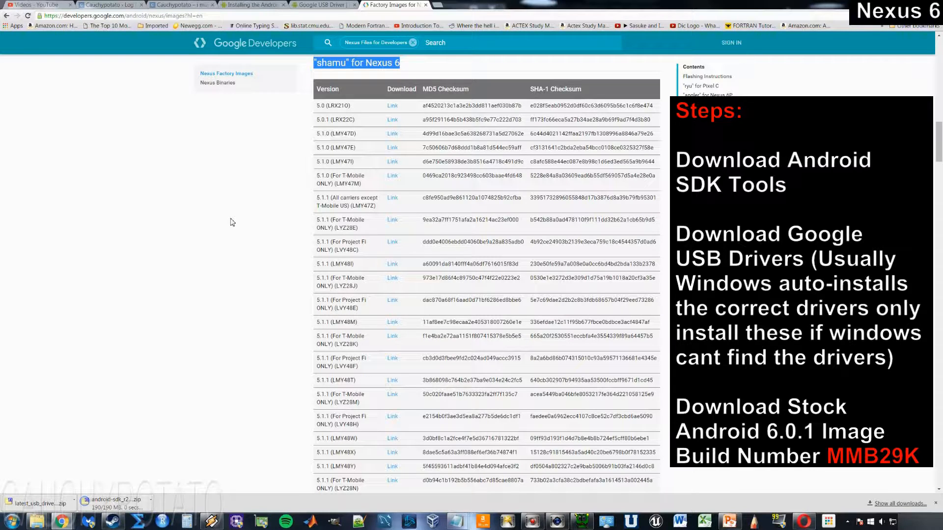
pyautogui.scroll(-3)
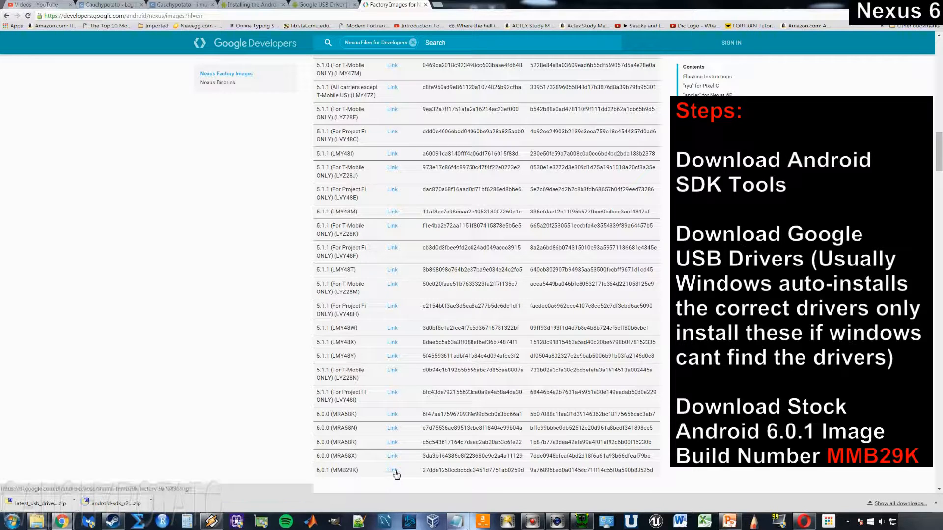
pyautogui.click(392, 470)
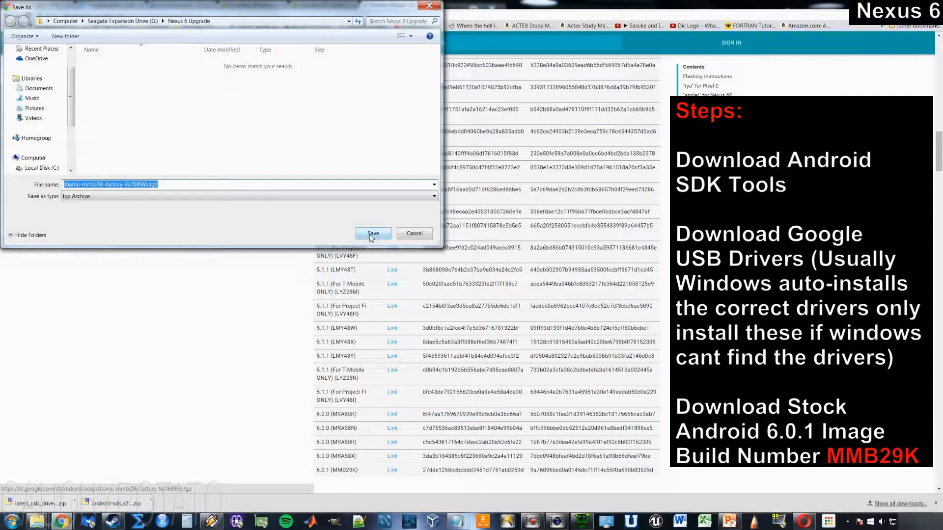
pyautogui.click(372, 233)
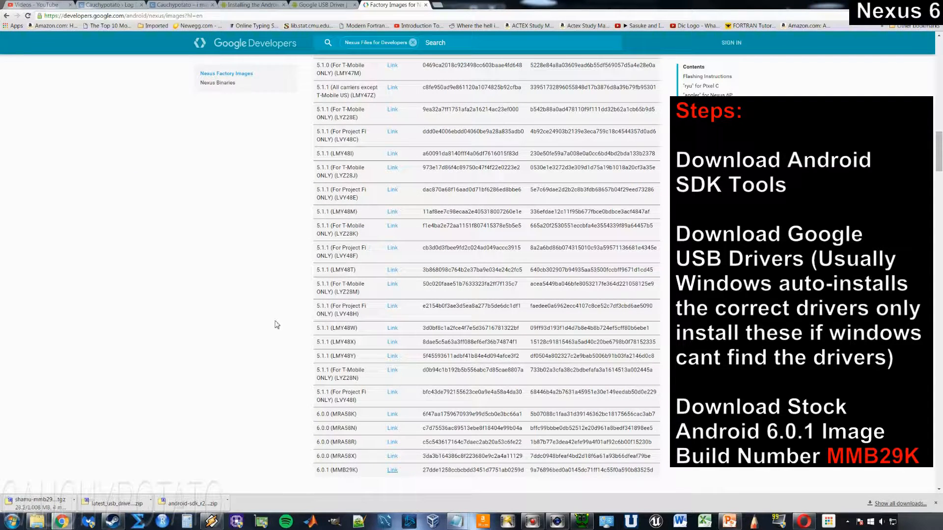
pyautogui.moveTo(267, 344)
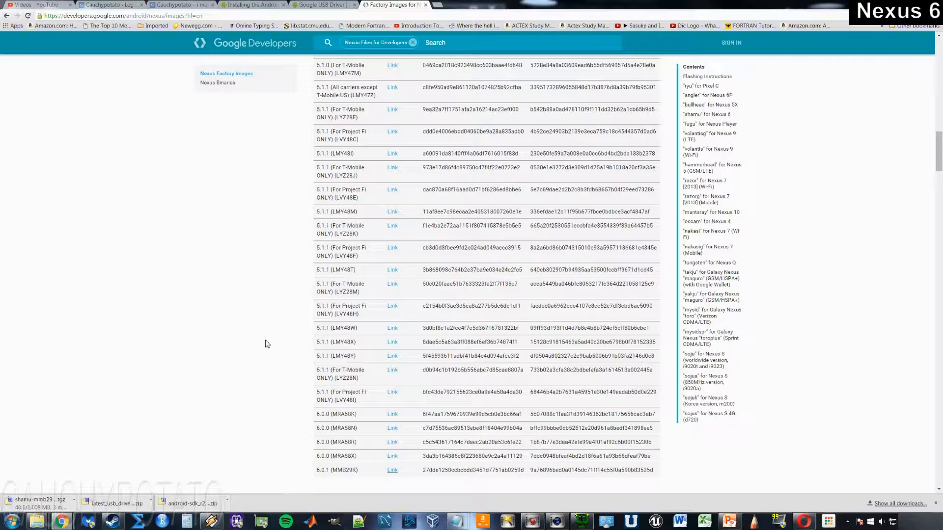
pyautogui.moveTo(210, 283)
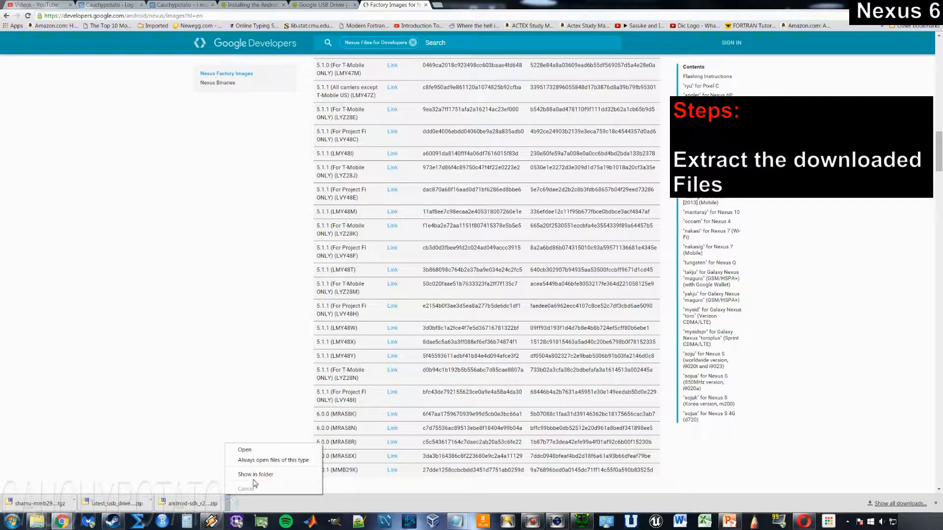
# - Show the downloads in Explorer and extract the shamu archive with 7-Zip Extract Here
pyautogui.click(255, 474)
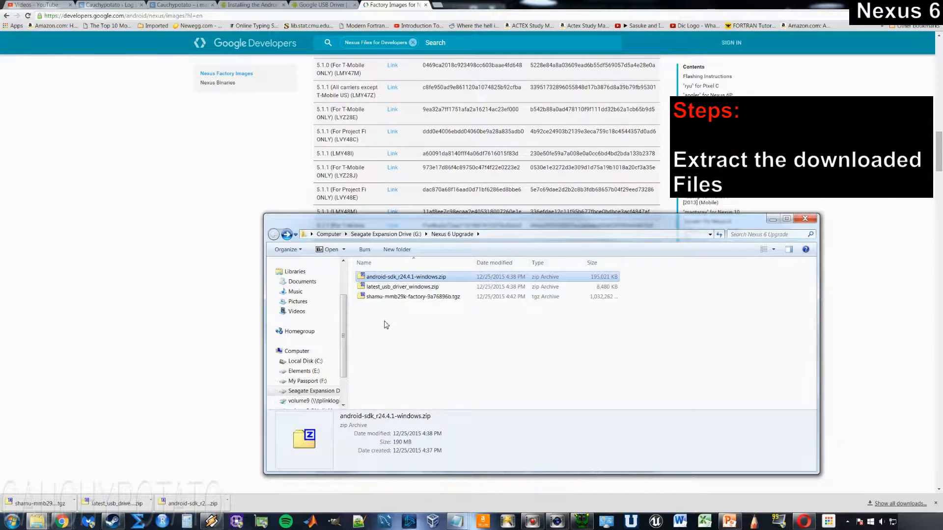
pyautogui.click(385, 325)
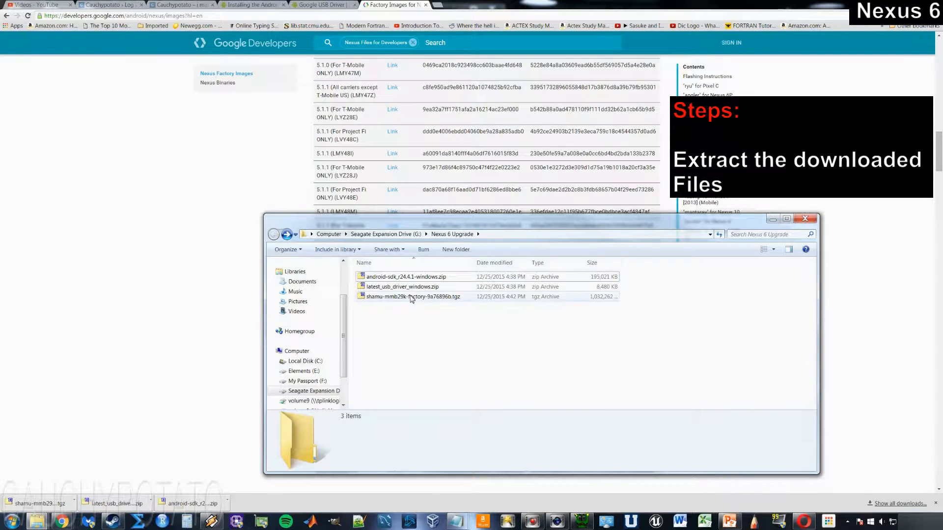
pyautogui.moveTo(413, 297)
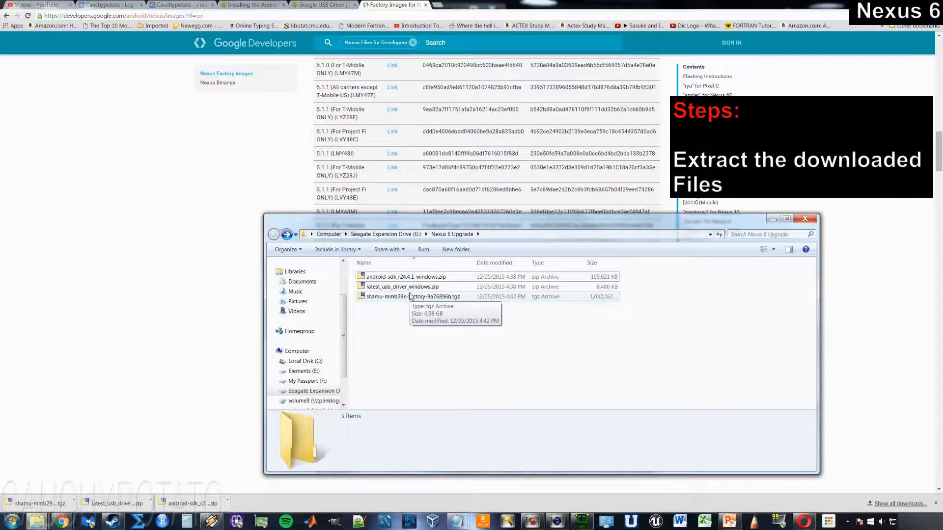
pyautogui.rightClick(405, 276)
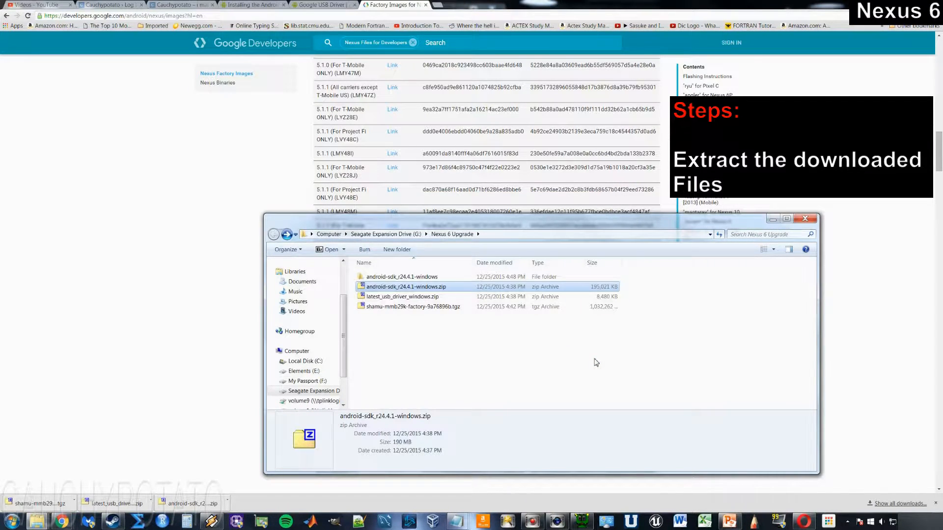
pyautogui.rightClick(412, 306)
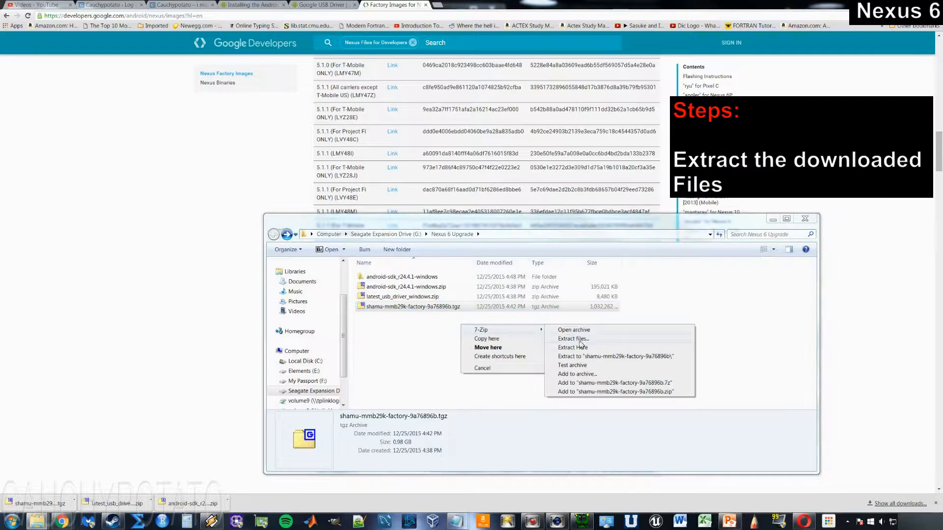
pyautogui.click(571, 348)
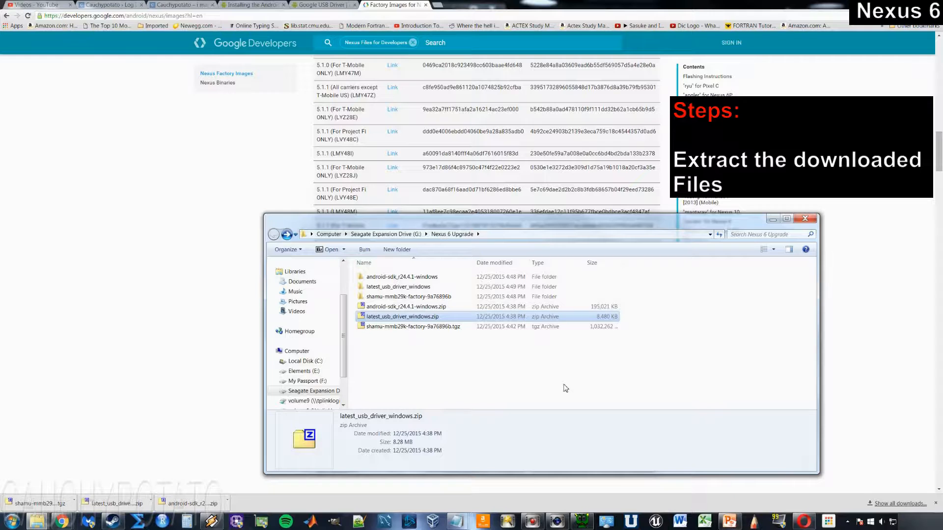
pyautogui.click(395, 352)
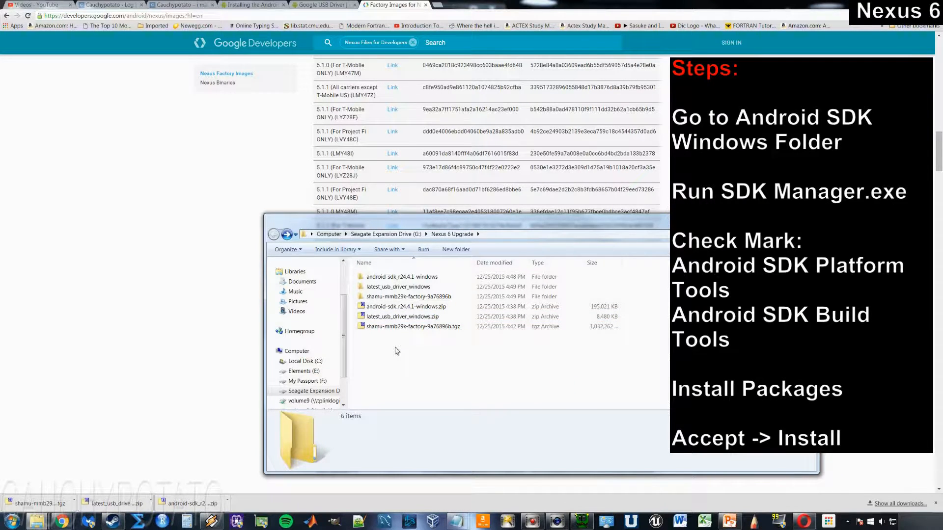
# - Open android-sdk_r24.4.1-windows, then its android-sdk-windows subfolder
pyautogui.doubleClick(402, 277)
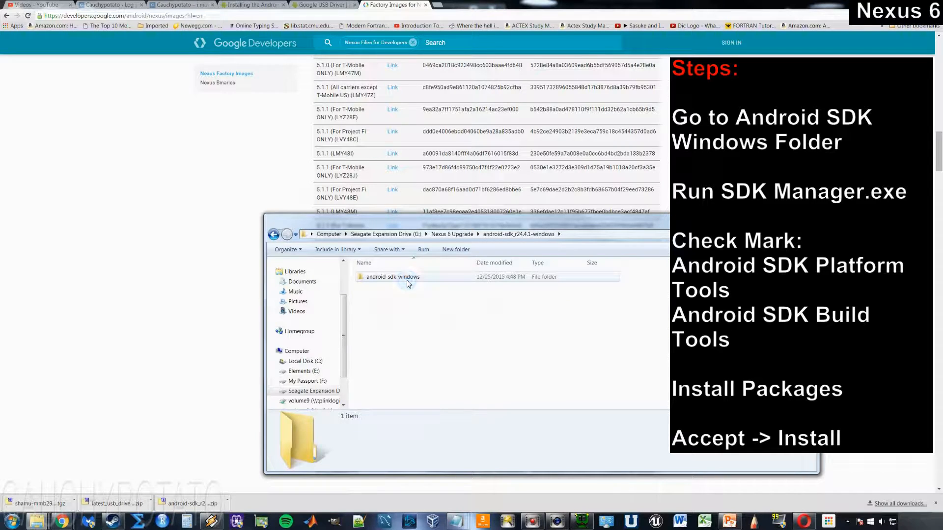
pyautogui.doubleClick(392, 276)
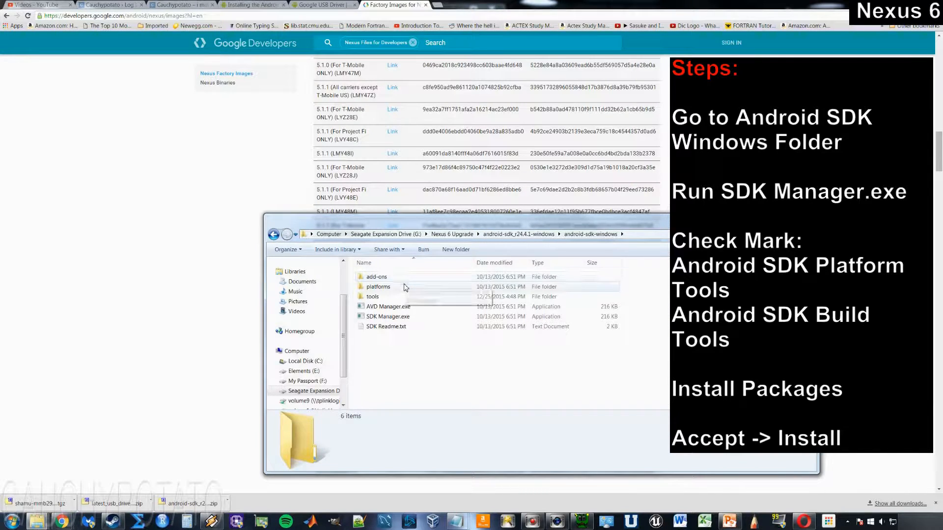
pyautogui.moveTo(378, 286)
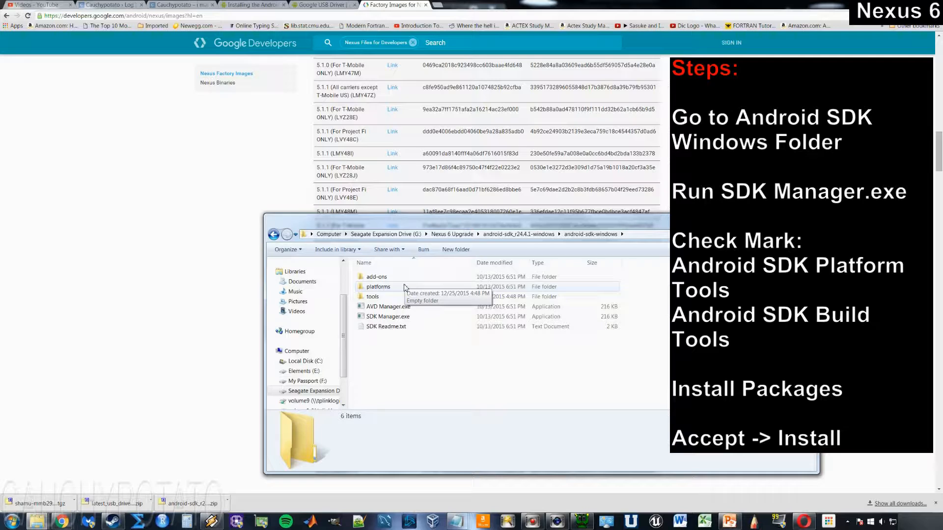
pyautogui.moveTo(396, 347)
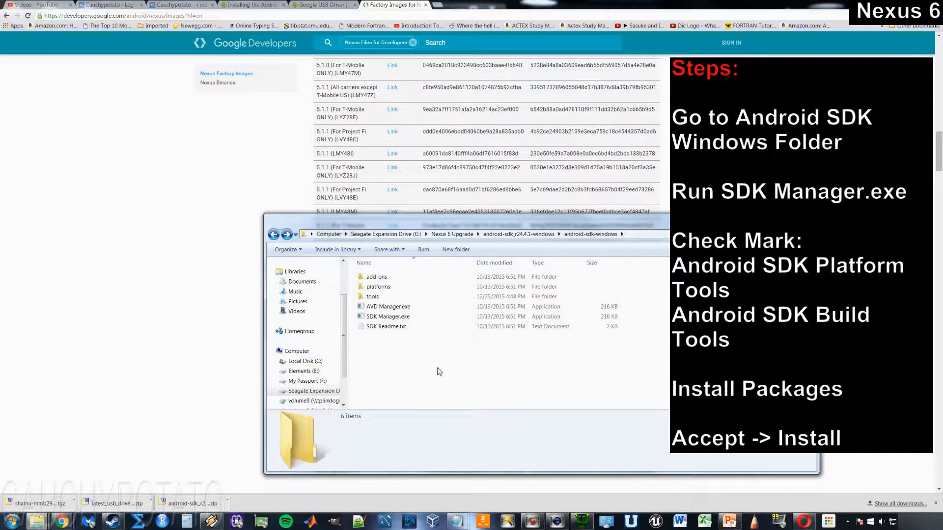
# - Launch SDK Manager.exe, mark Platform-tools, accept the licenses and install the packages
pyautogui.click(388, 316)
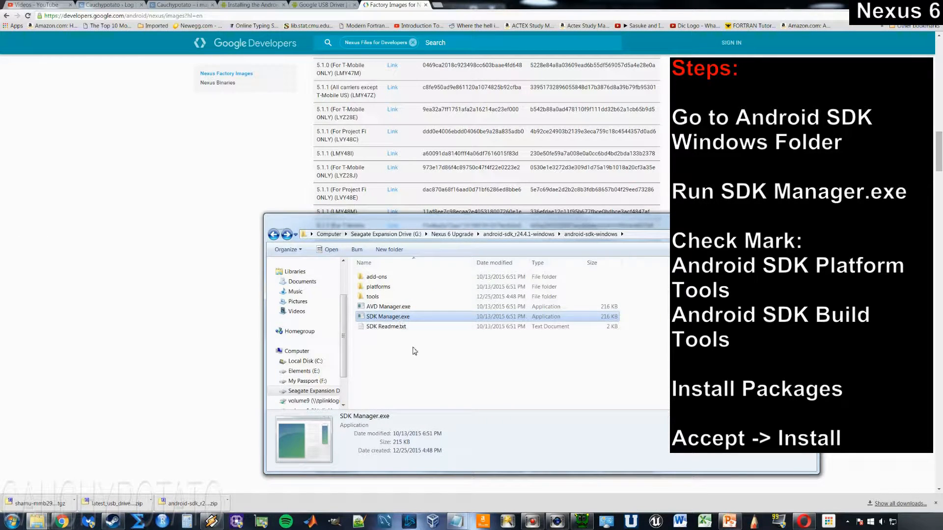
pyautogui.moveTo(432, 378)
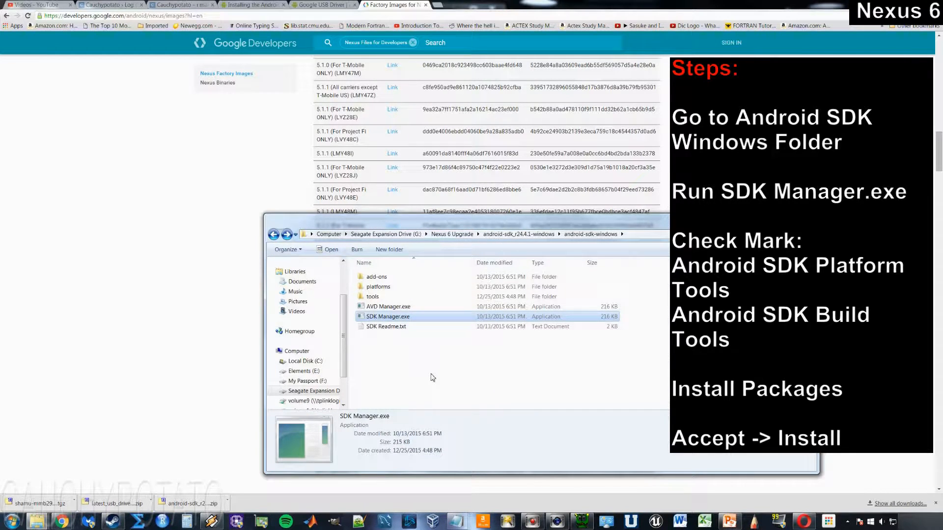
pyautogui.doubleClick(387, 317)
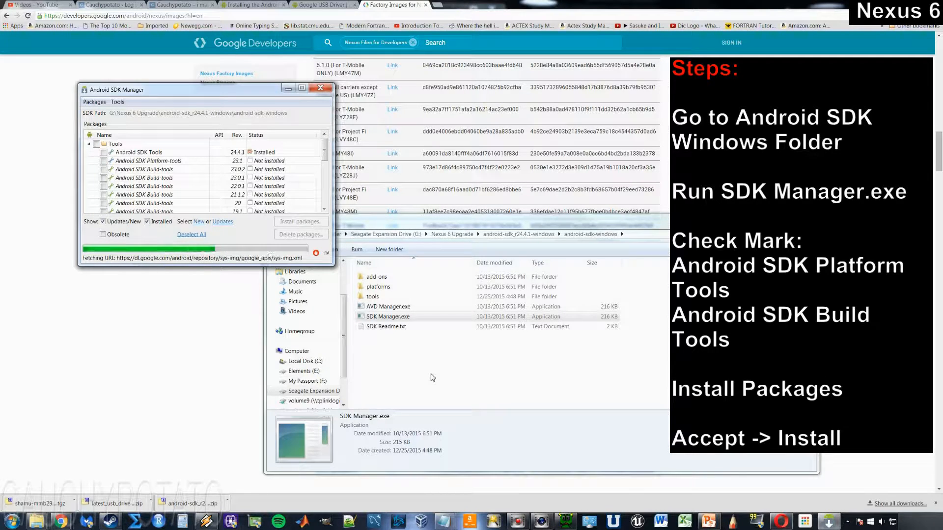
pyautogui.click(104, 161)
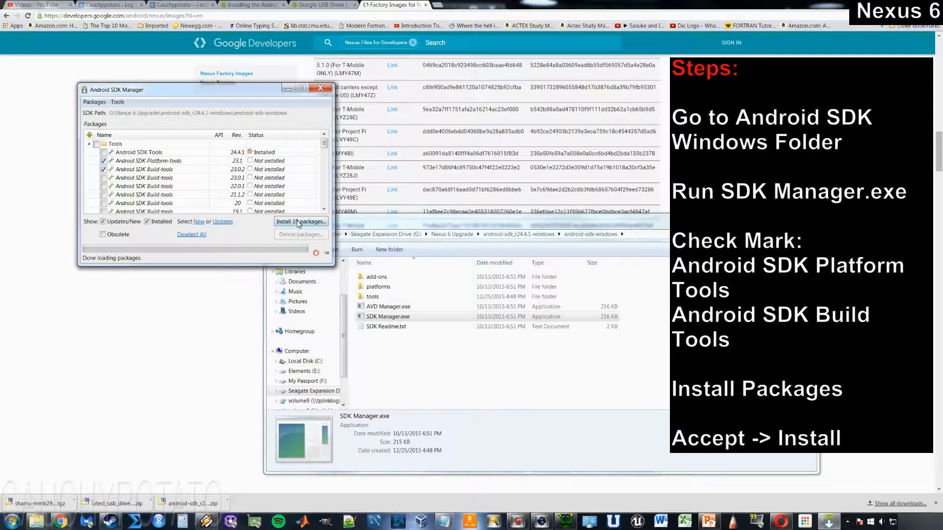
pyautogui.click(300, 222)
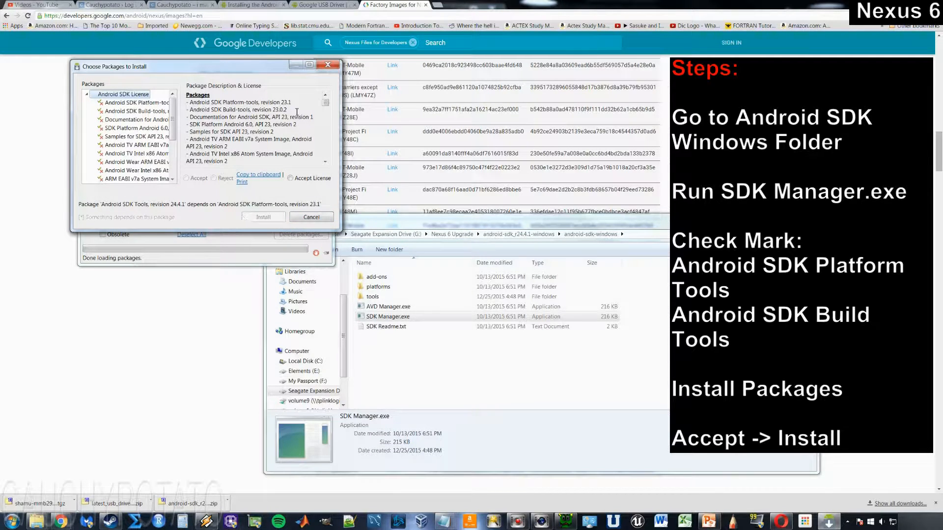
pyautogui.click(292, 178)
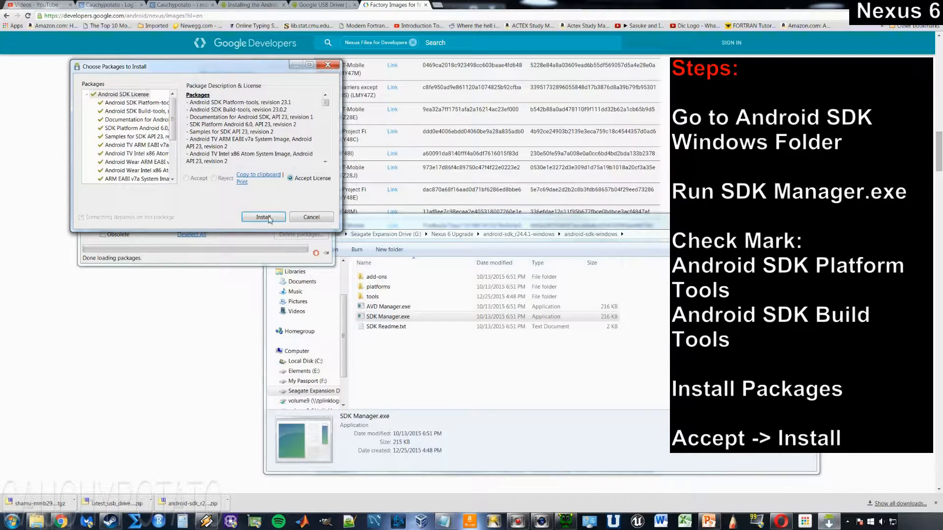
pyautogui.click(263, 217)
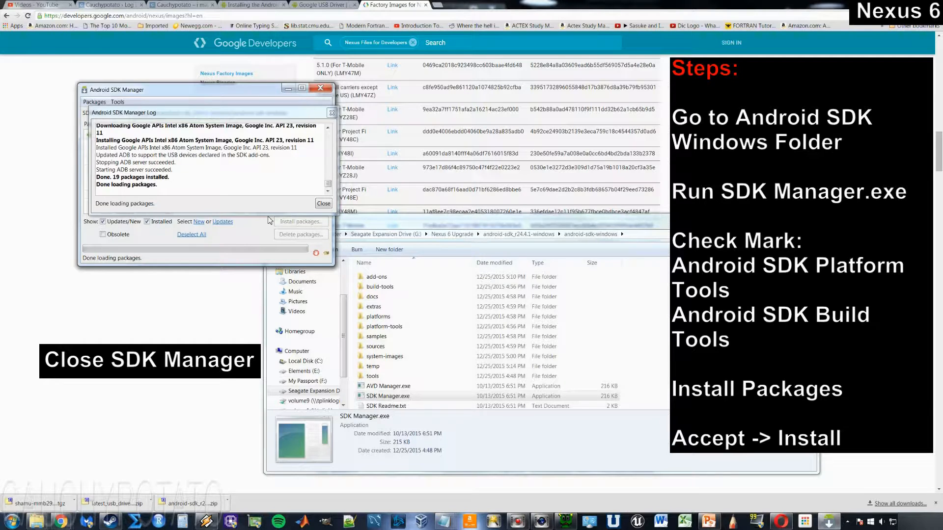
# - Dismiss the finished installation log and close Android SDK Manager
pyautogui.click(324, 204)
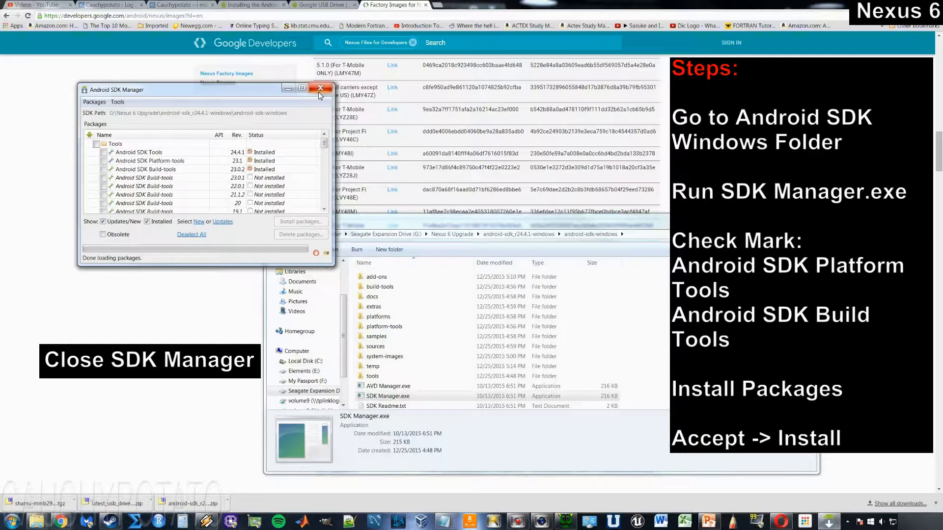
pyautogui.click(320, 88)
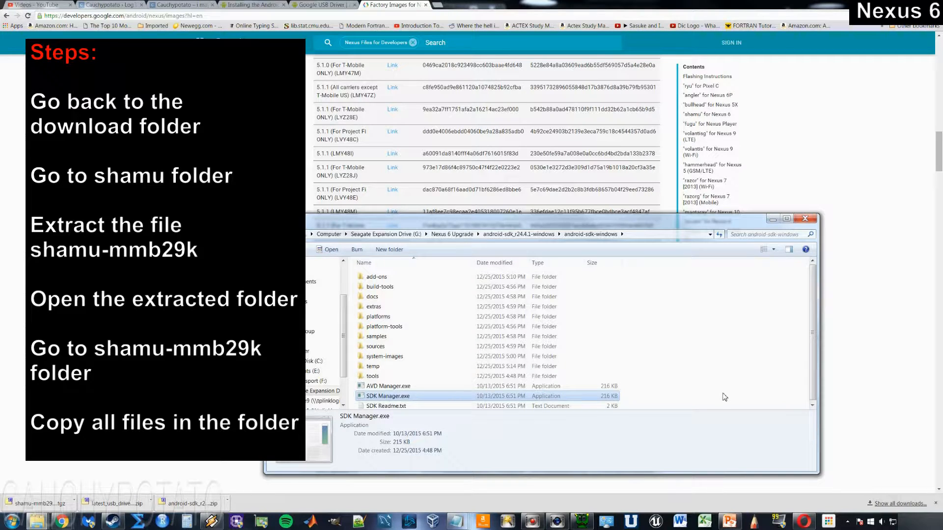
# - Extract the shamu-mmb29k-factory-9a76896b tar archive into its own folder
pyautogui.click(724, 396)
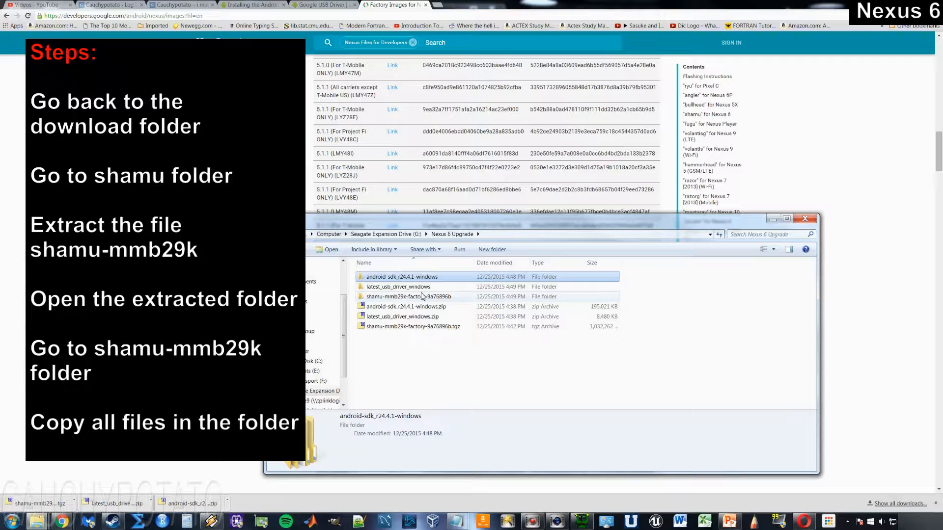
pyautogui.doubleClick(395, 296)
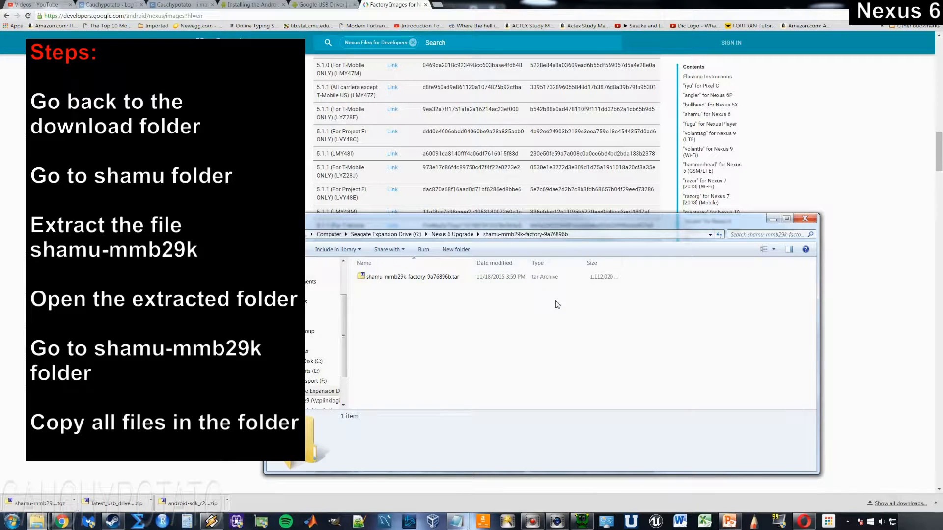
pyautogui.click(412, 277)
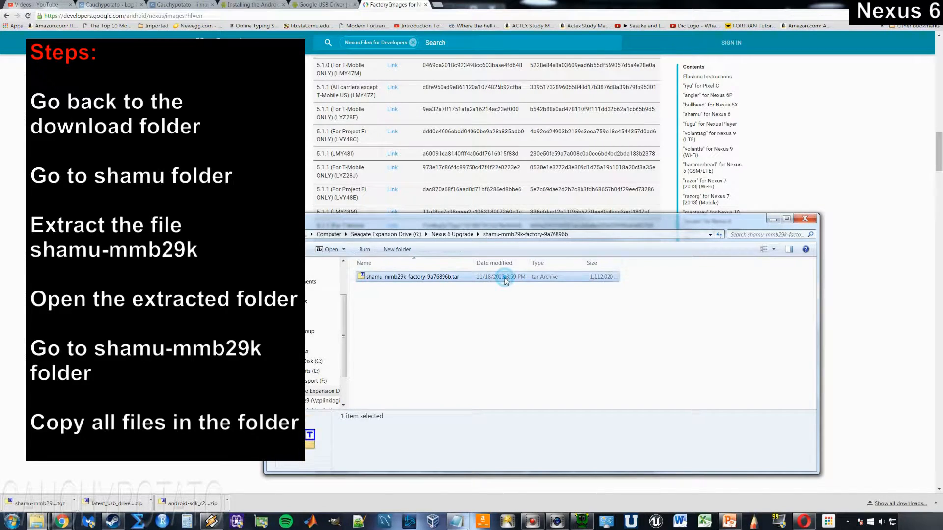
pyautogui.rightClick(412, 276)
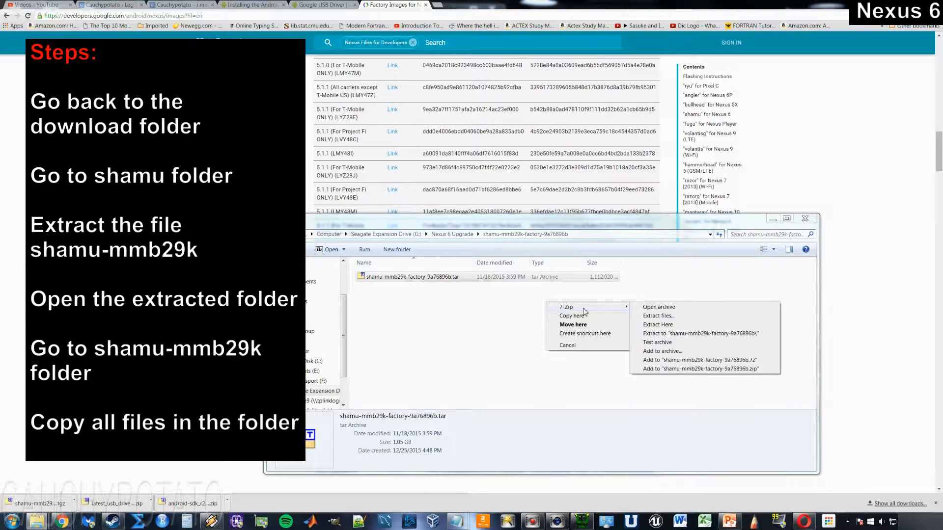
pyautogui.click(657, 325)
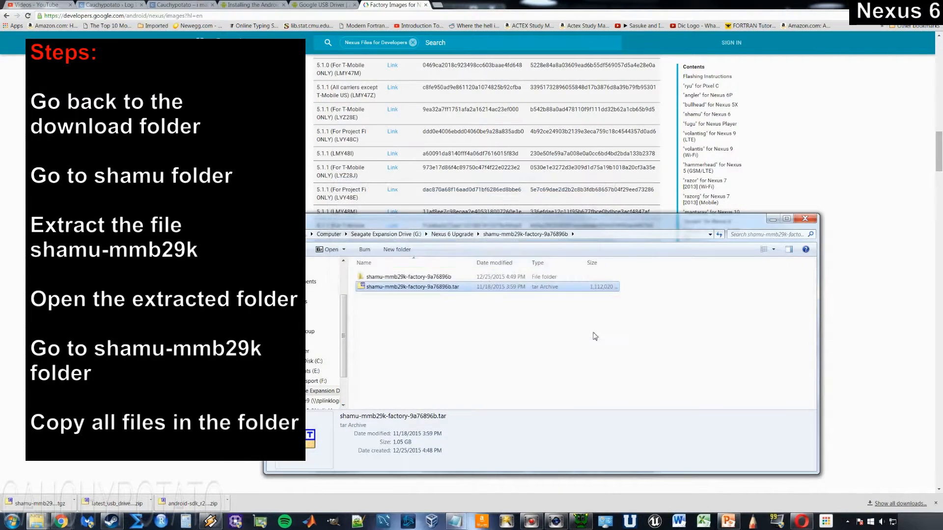
# - Open the nested shamu-mmb29k folder and copy all six factory image files
pyautogui.doubleClick(410, 276)
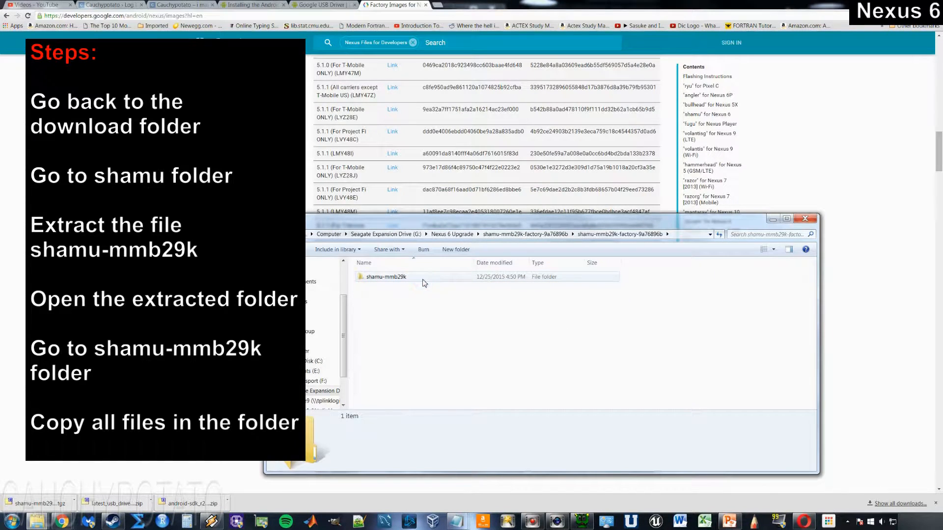
pyautogui.doubleClick(385, 277)
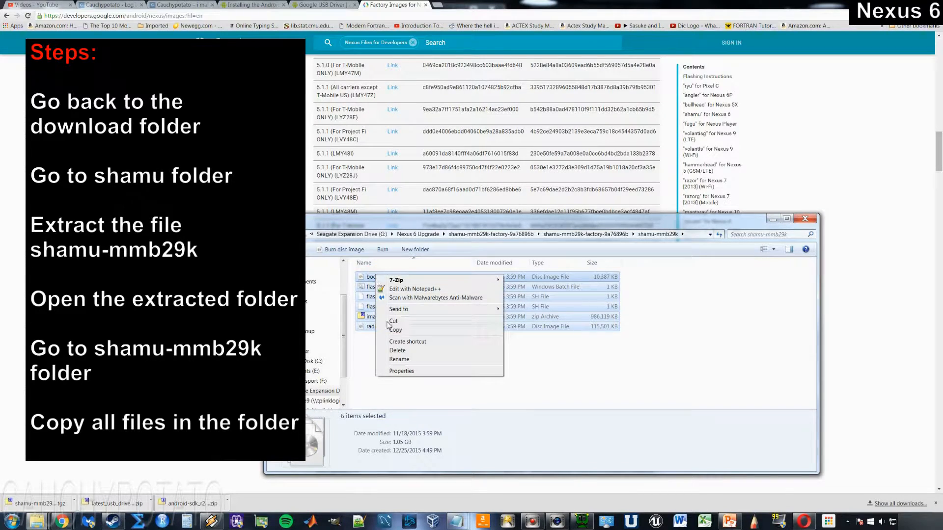
pyautogui.click(395, 351)
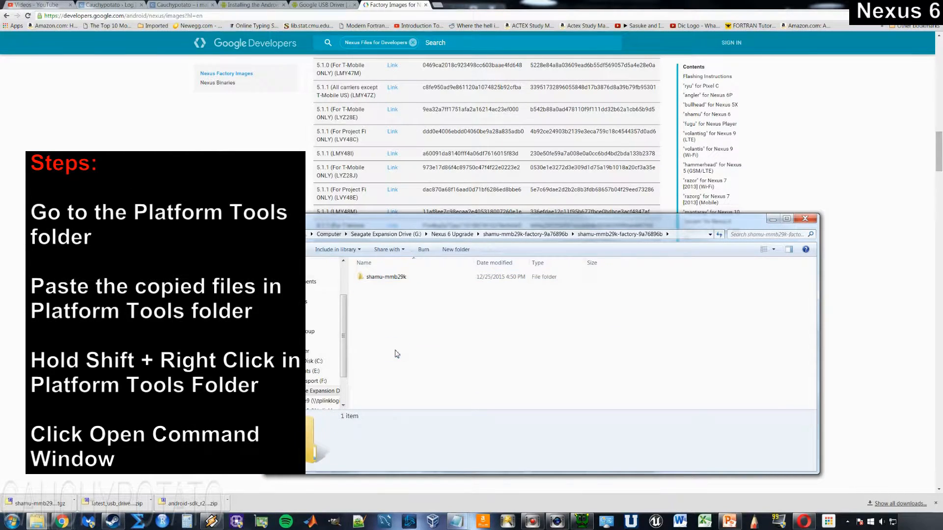
# - Paste the image files into android-sdk-windows\platform-tools and open a command window there
pyautogui.click(452, 234)
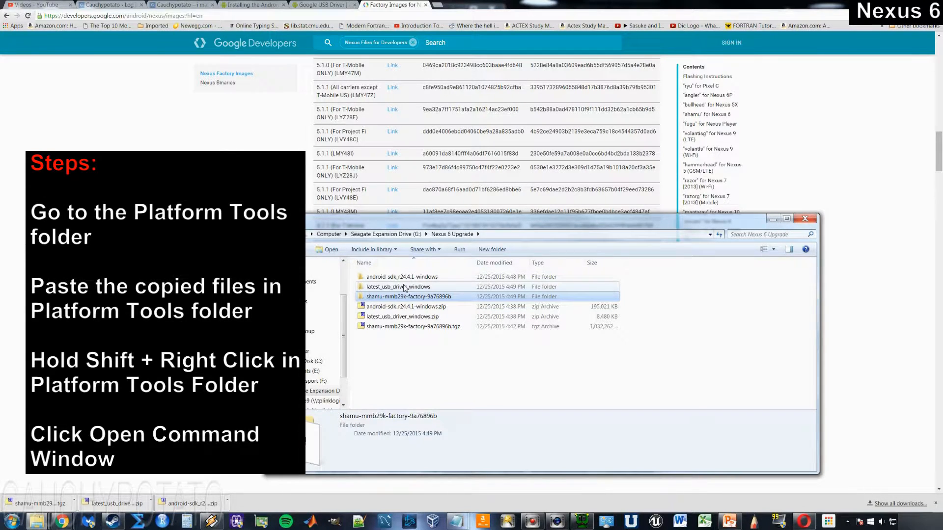
pyautogui.doubleClick(401, 276)
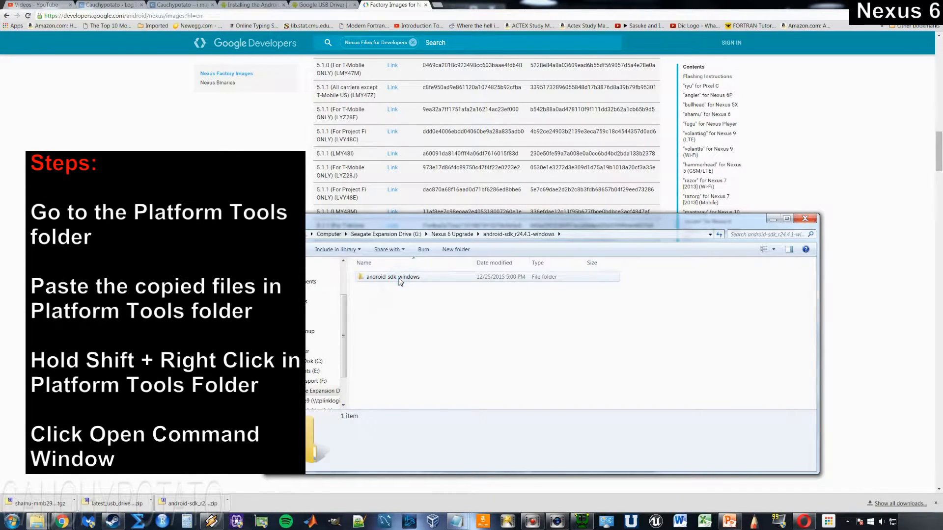
pyautogui.doubleClick(392, 276)
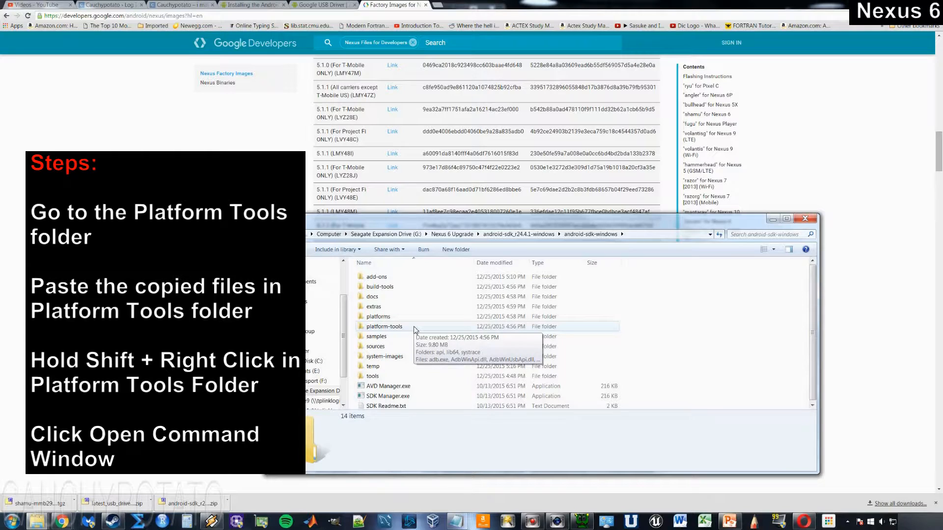
pyautogui.doubleClick(383, 326)
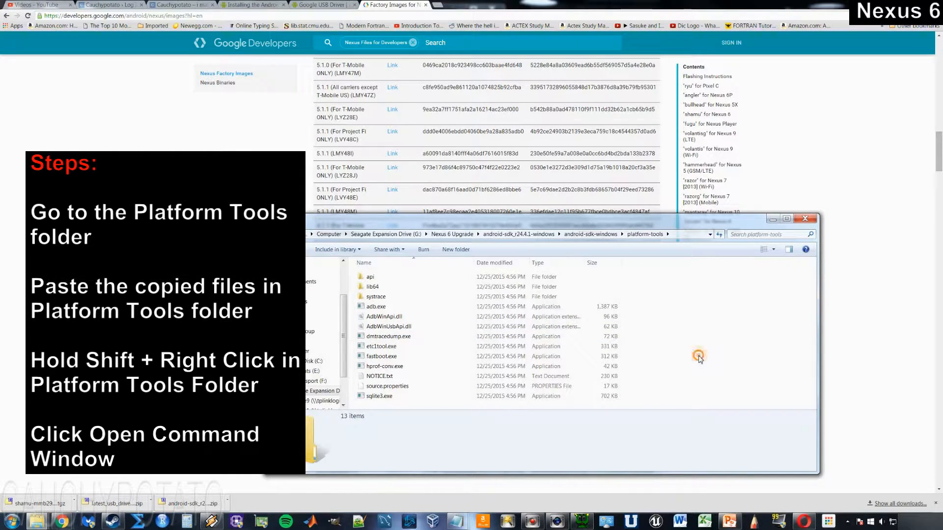
pyautogui.rightClick(699, 356)
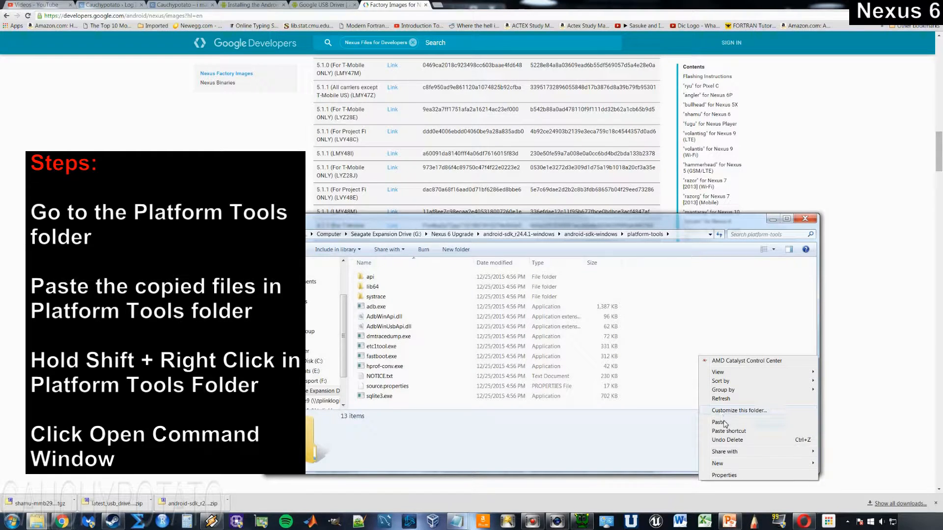
pyautogui.click(719, 422)
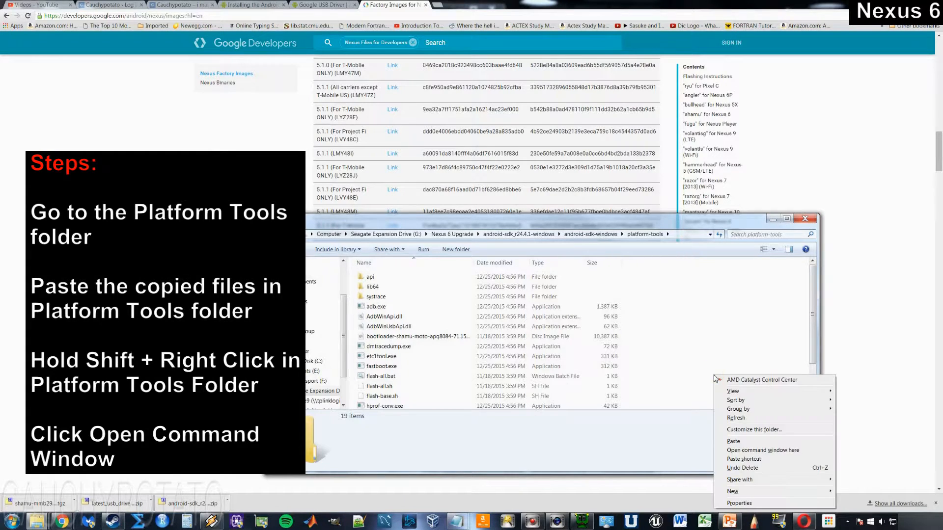
pyautogui.moveTo(763, 450)
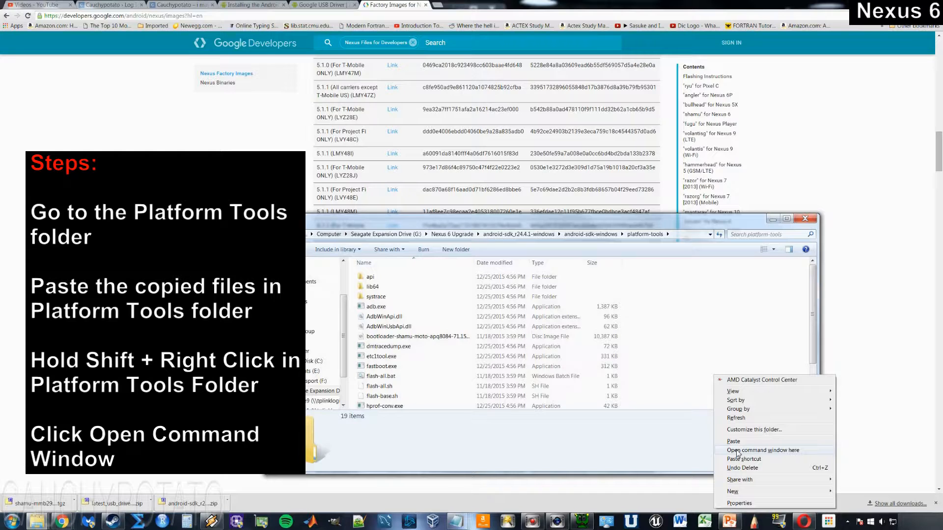
pyautogui.click(764, 450)
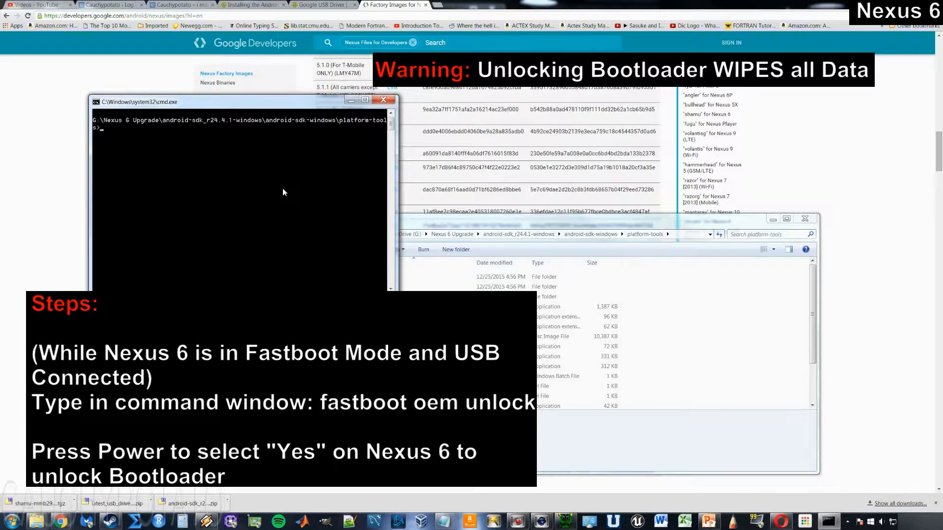
# - Run 'fastboot oem unlock' to unlock the Nexus 6 bootloader
pyautogui.write('fastboot')
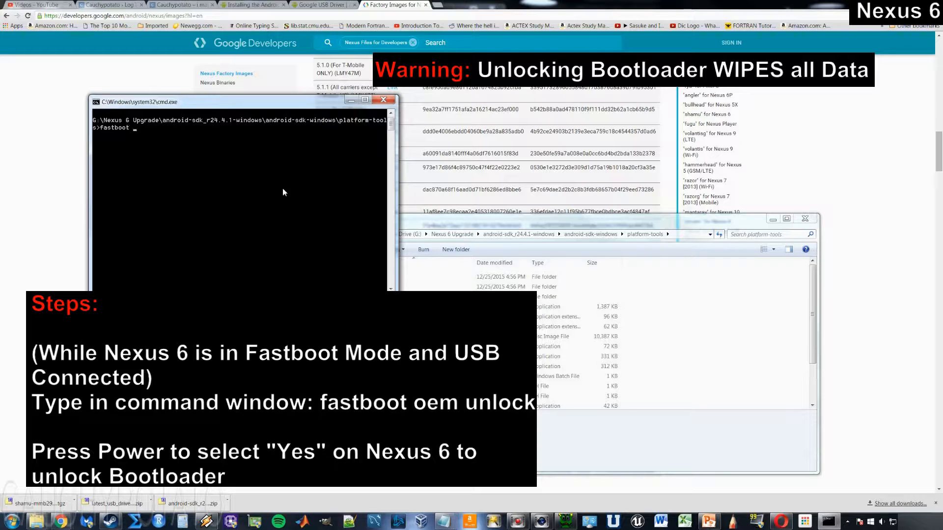
pyautogui.write('oem unlock')
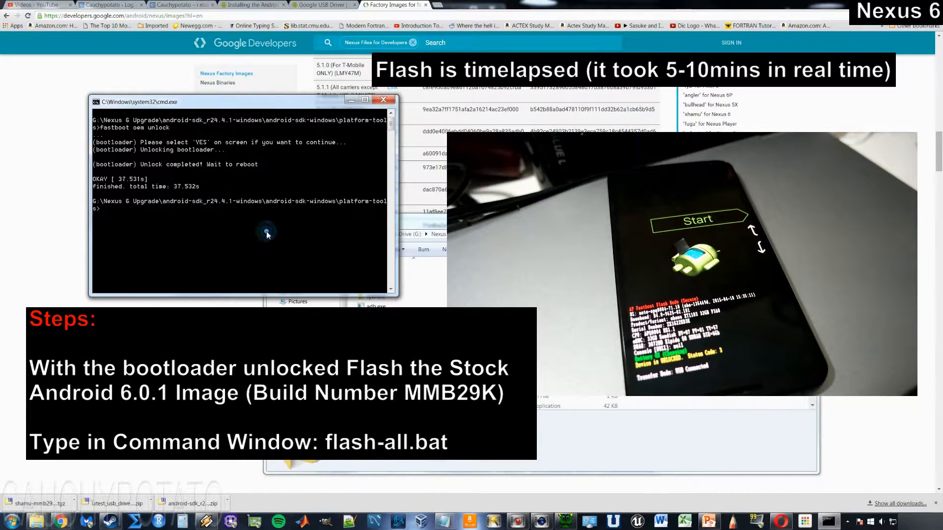
# - Run flash-all.bat to flash the MMB29K factory image onto the Nexus 6
pyautogui.write('flash-all.b')
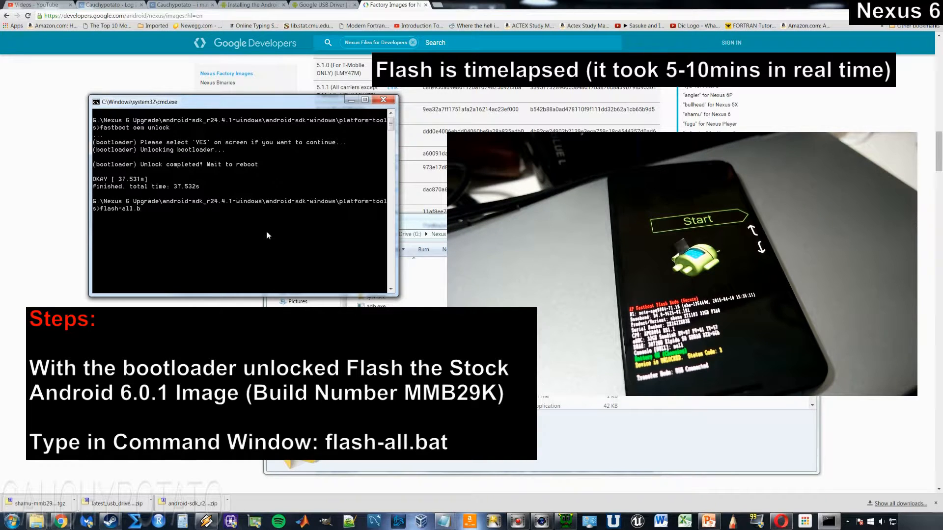
pyautogui.write('at')
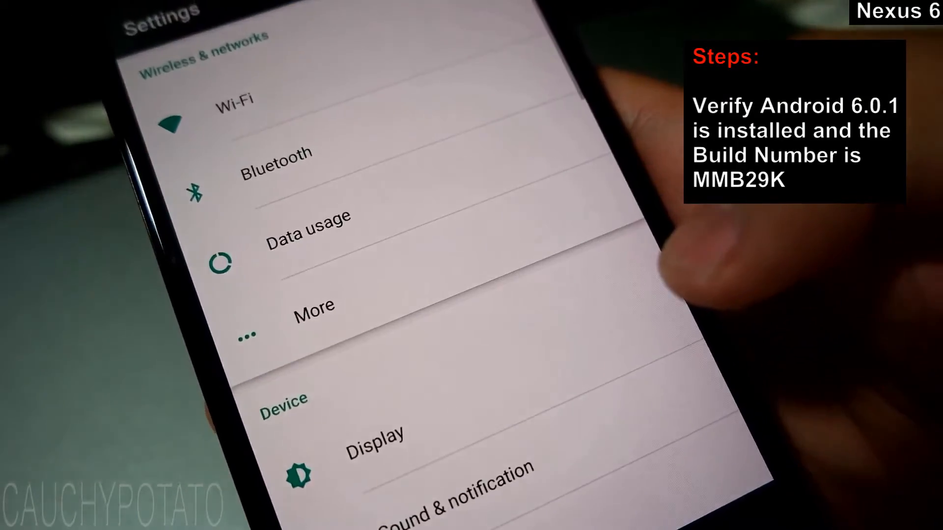
# - Scroll through About phone to check Android version 6.0.1 and build MMB29K
pyautogui.scroll(-3)
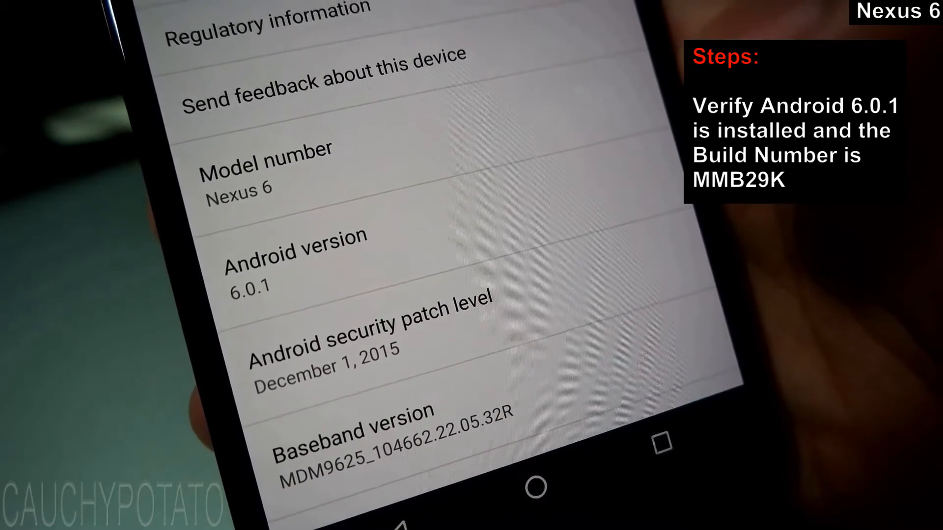
pyautogui.scroll(-3)
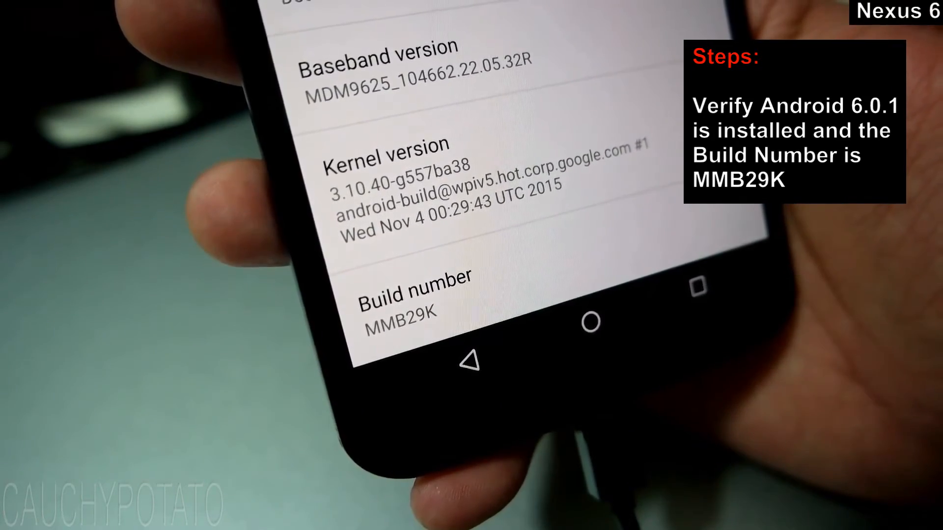
pyautogui.scroll(3)
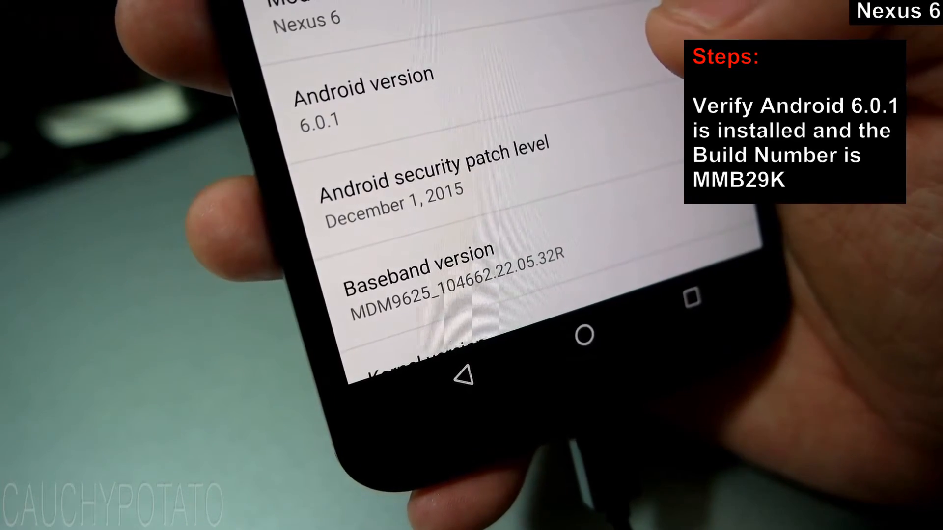